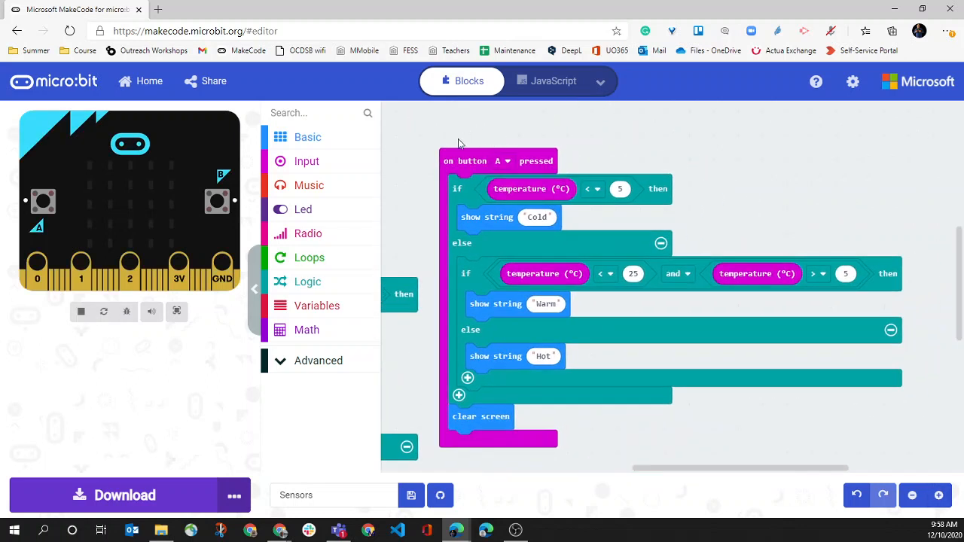
mouse_move(488, 158)
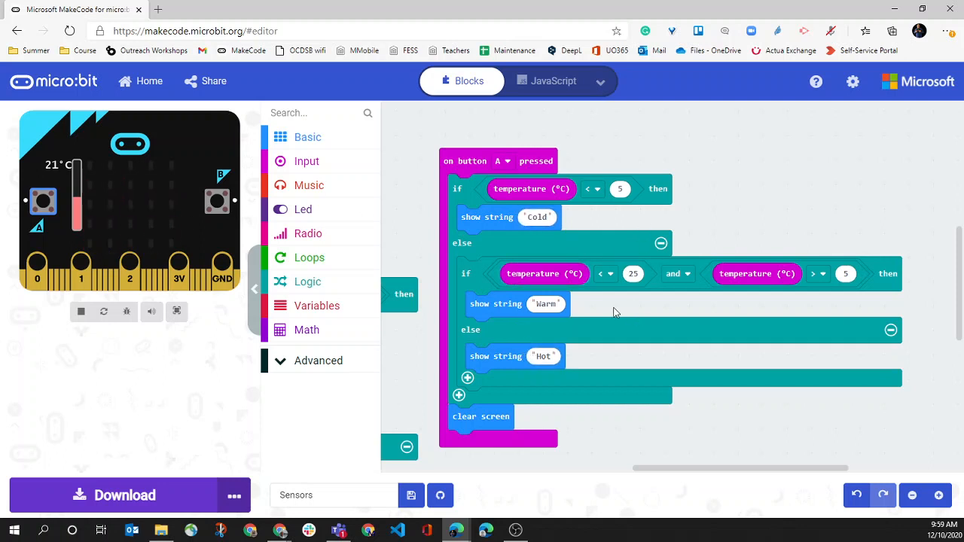
- Lower the simulator's thermometer slider to 5 °C to test the button-A temperature messages
drag(78, 189, 79, 209)
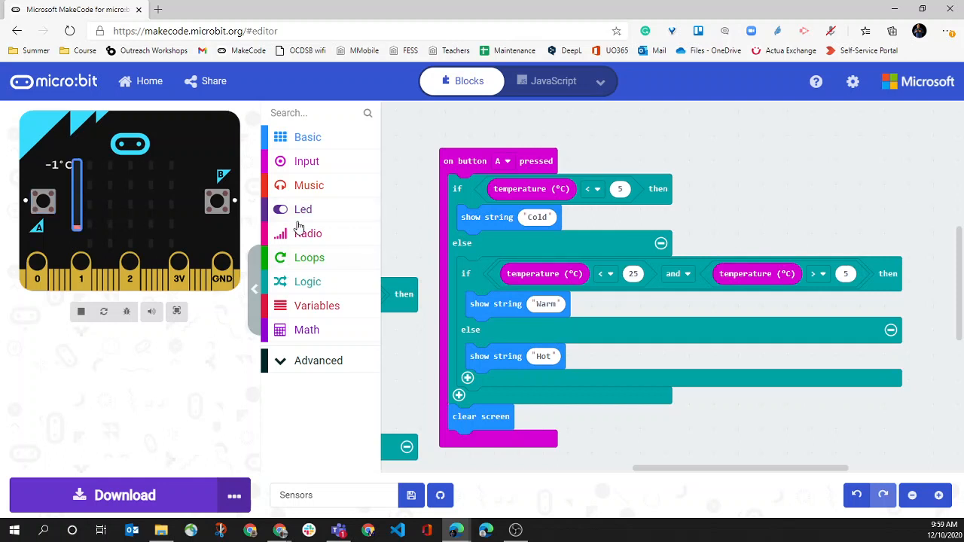
click(42, 200)
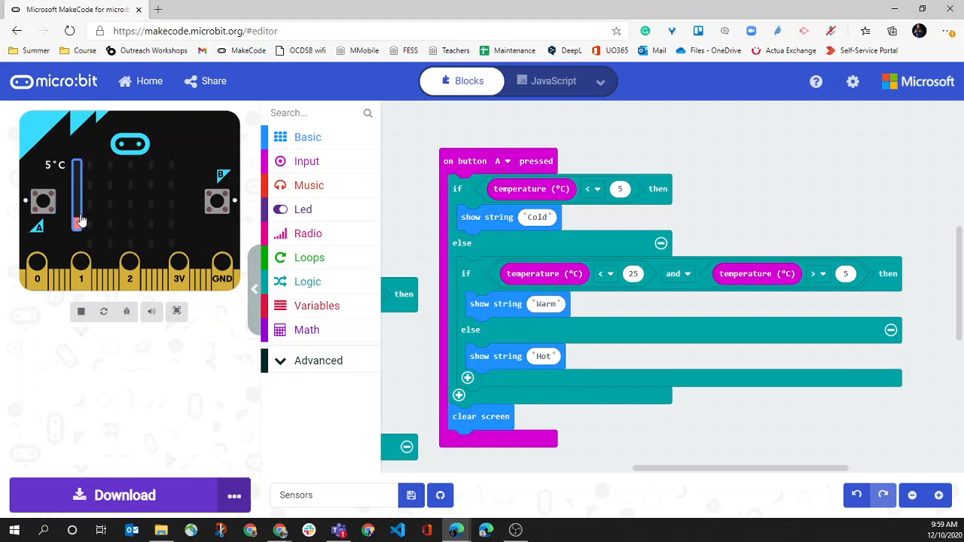
click(42, 200)
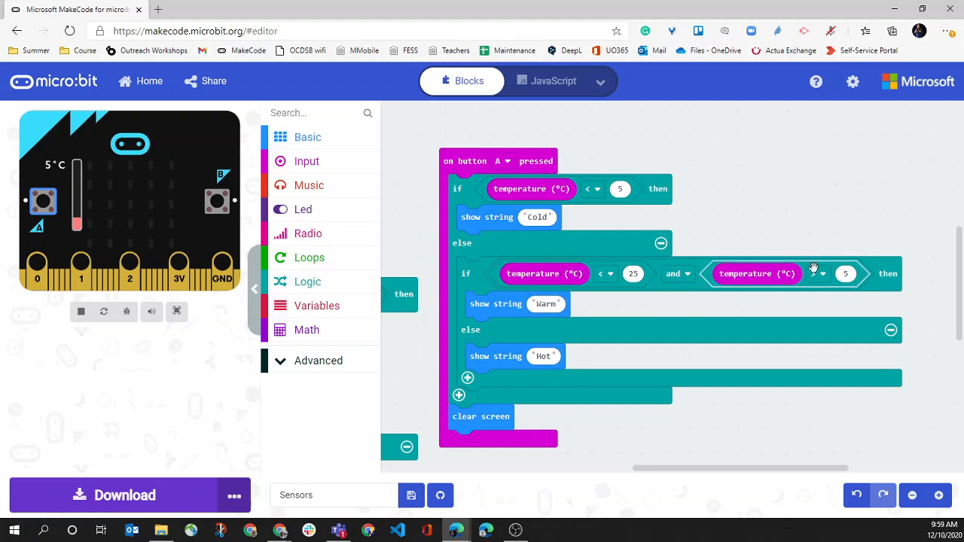
click(813, 274)
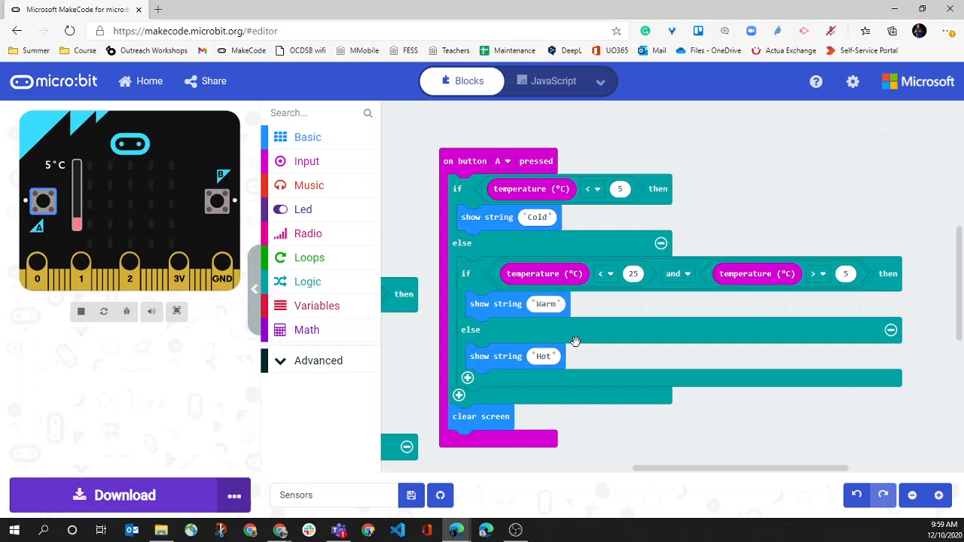
mouse_move(717, 244)
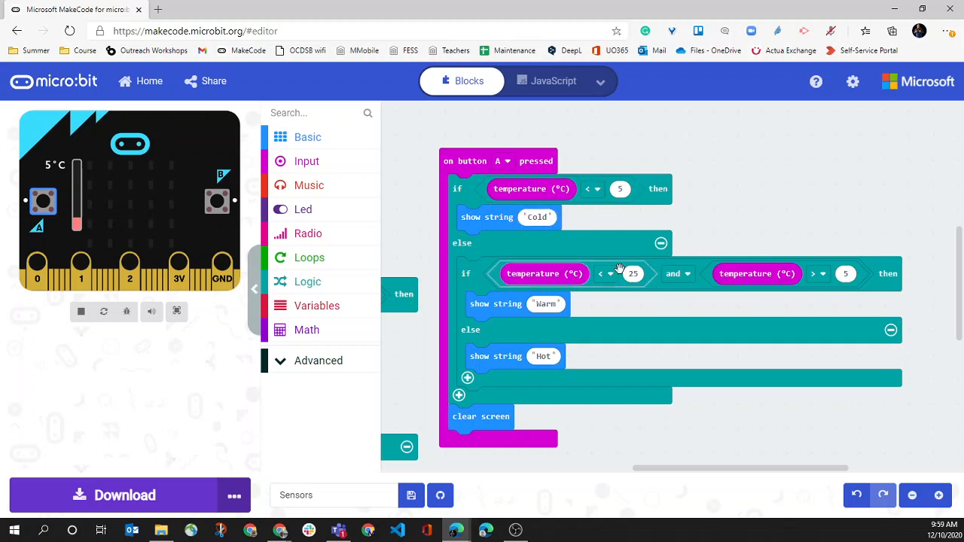
mouse_move(577, 241)
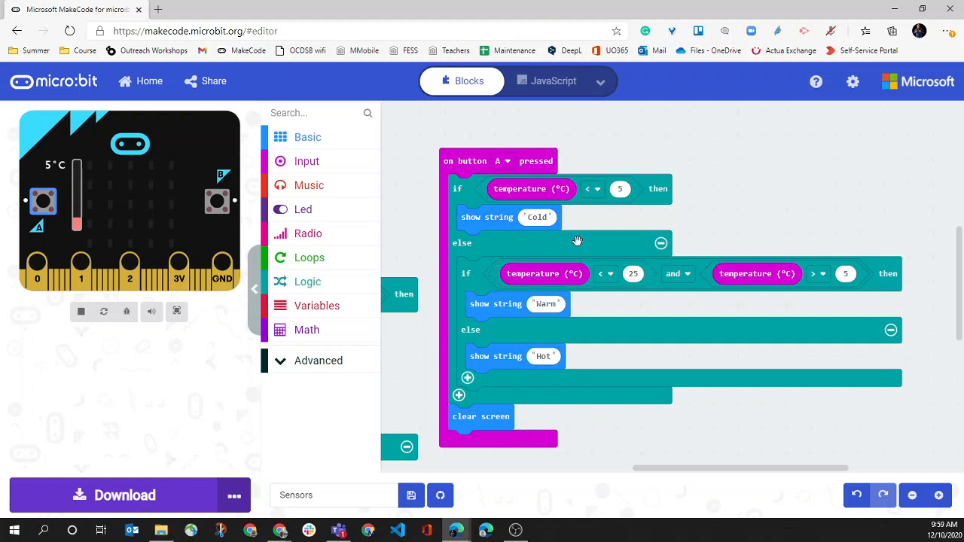
mouse_move(461, 189)
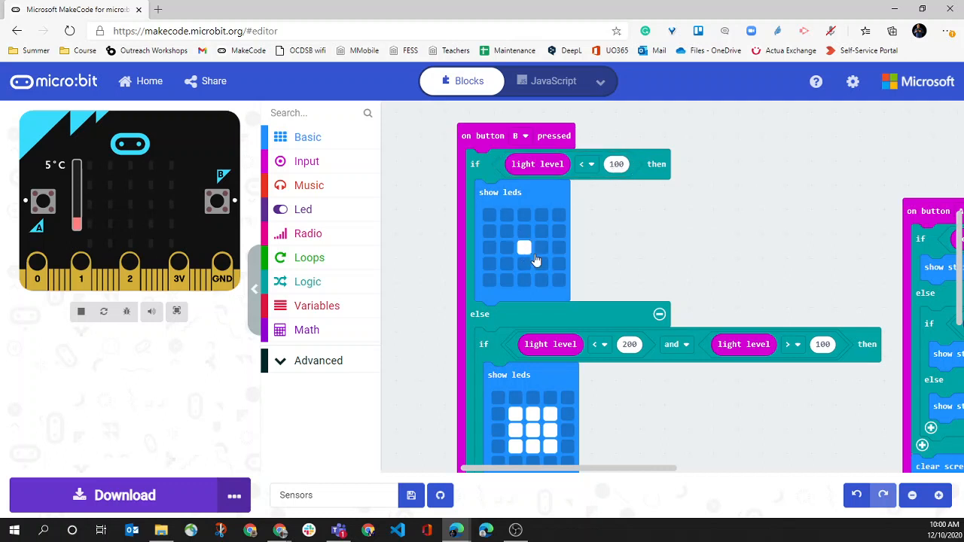
- Scroll the workspace down to the on button B pressed light-level conditions
scroll(down, 3)
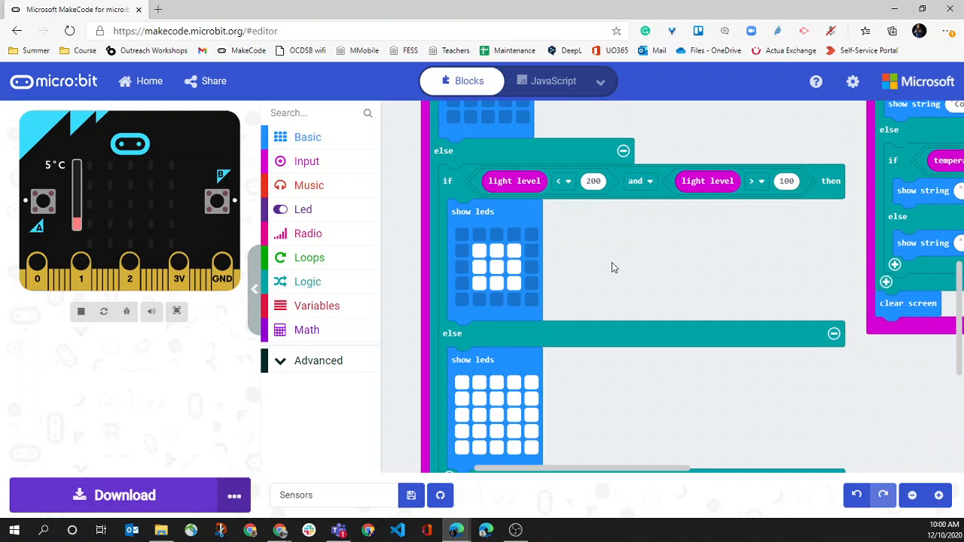
scroll(down, 3)
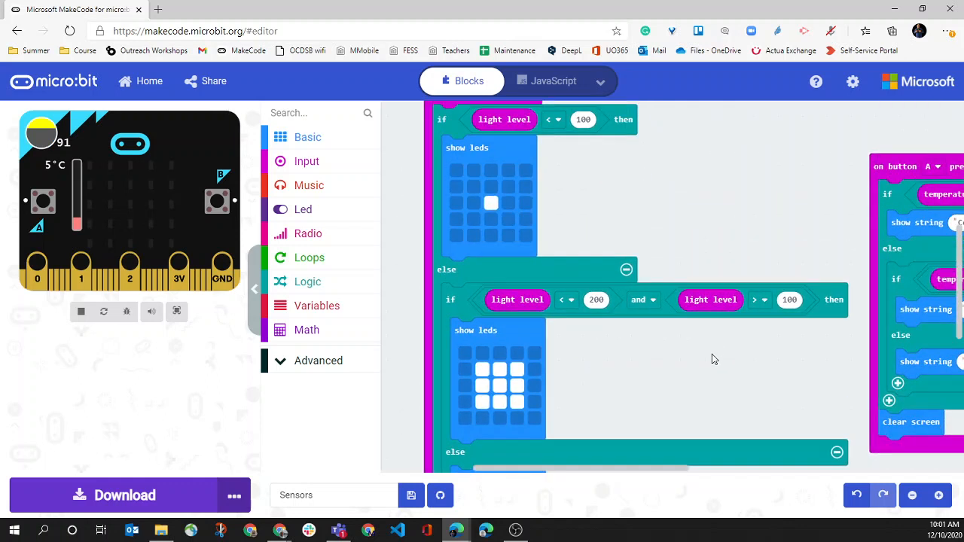
mouse_move(611, 385)
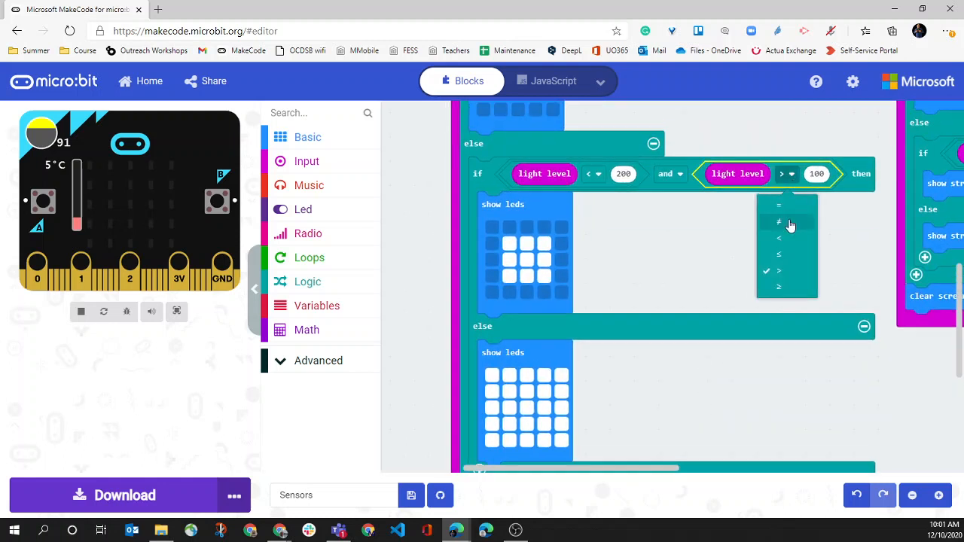
mouse_move(790, 290)
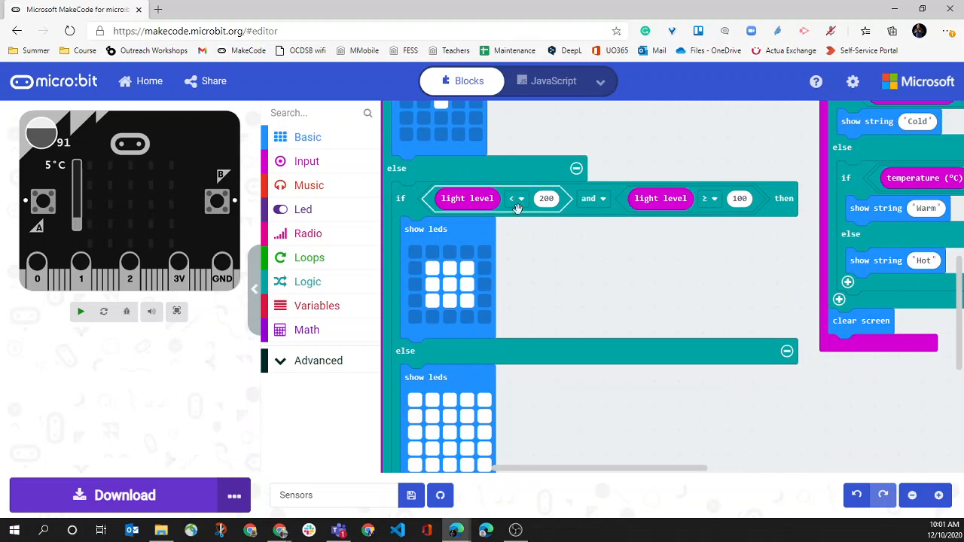
- Change the second light-level comparison's operator from > to ≥ 100
click(82, 311)
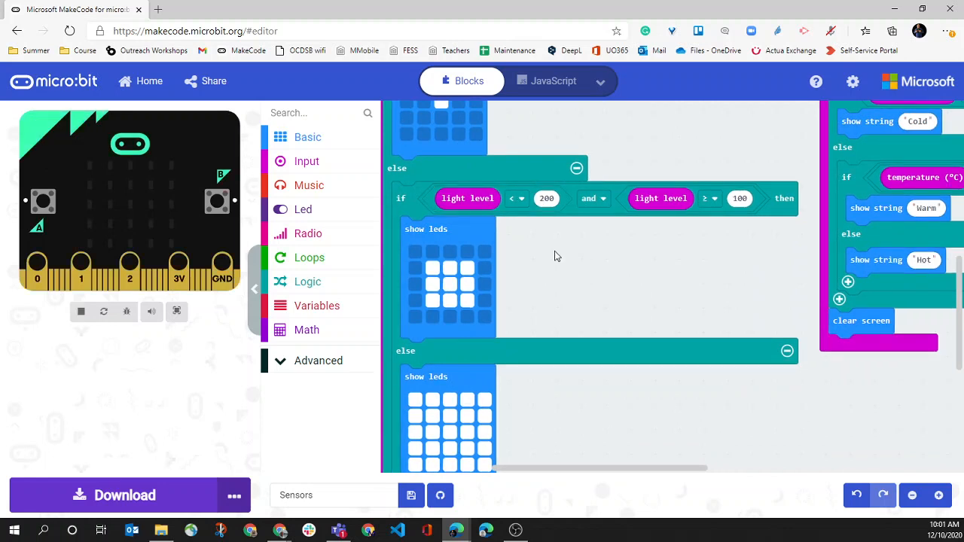
mouse_move(569, 298)
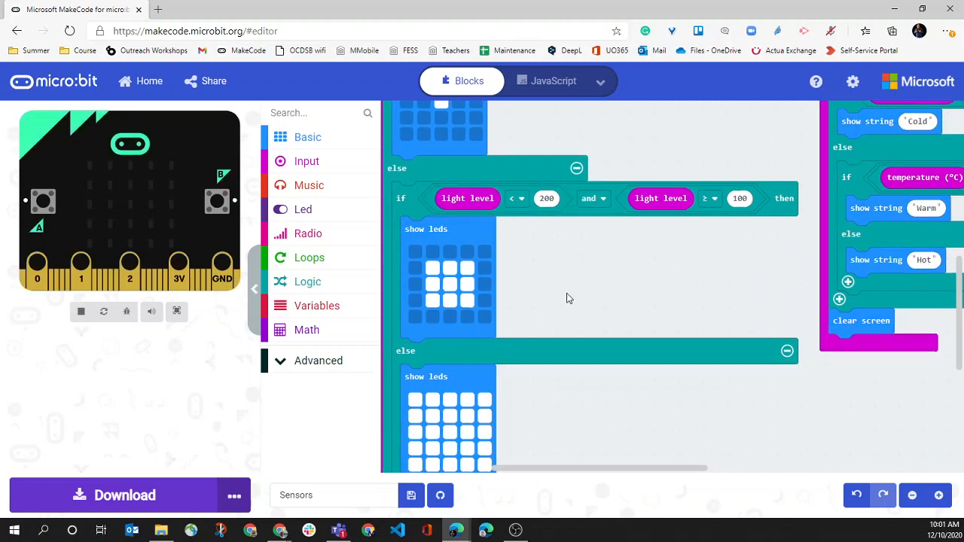